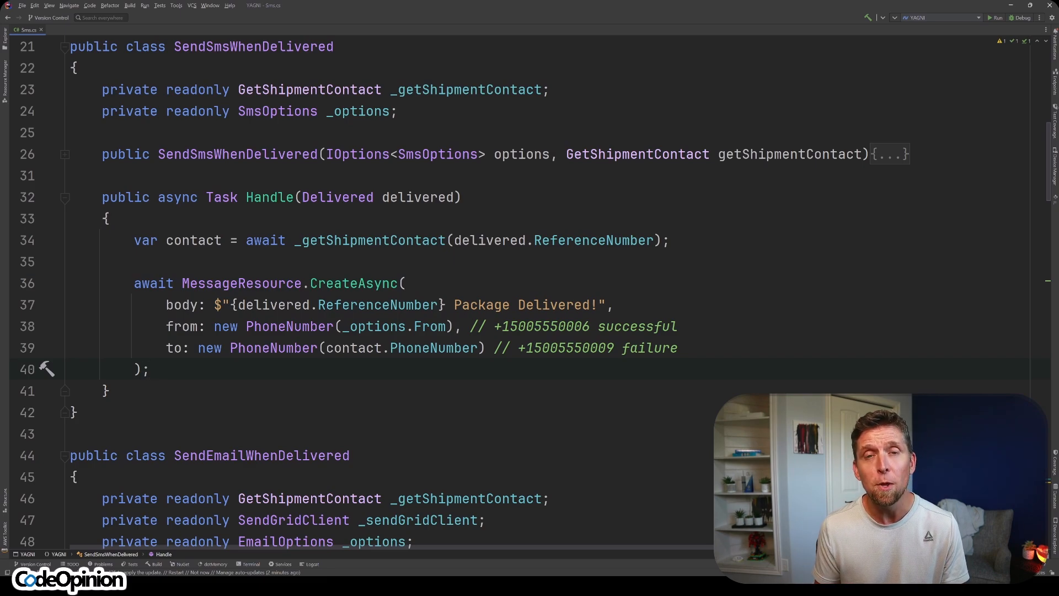
scroll("down", 3)
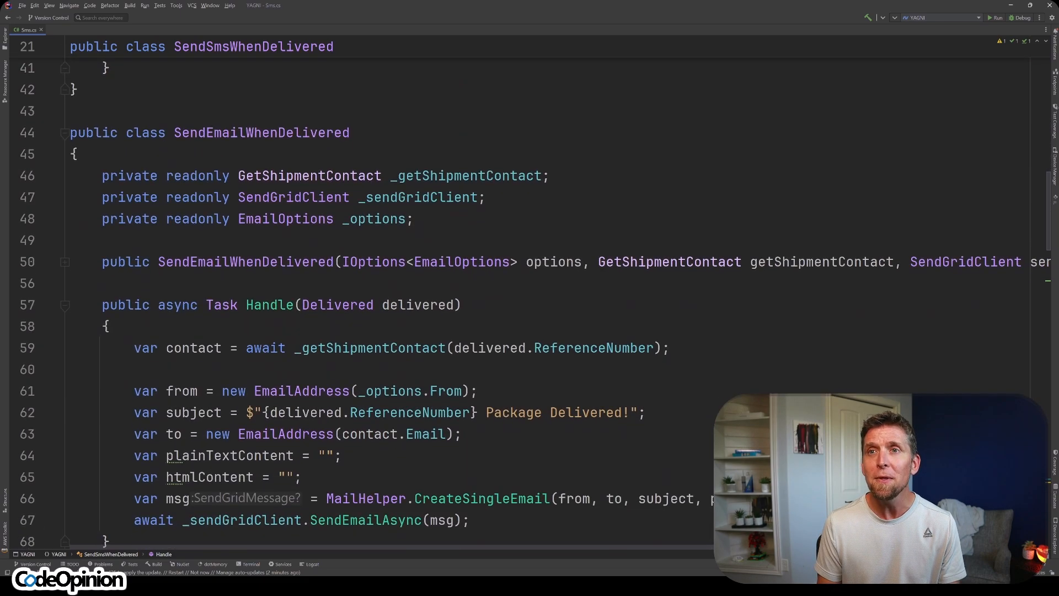